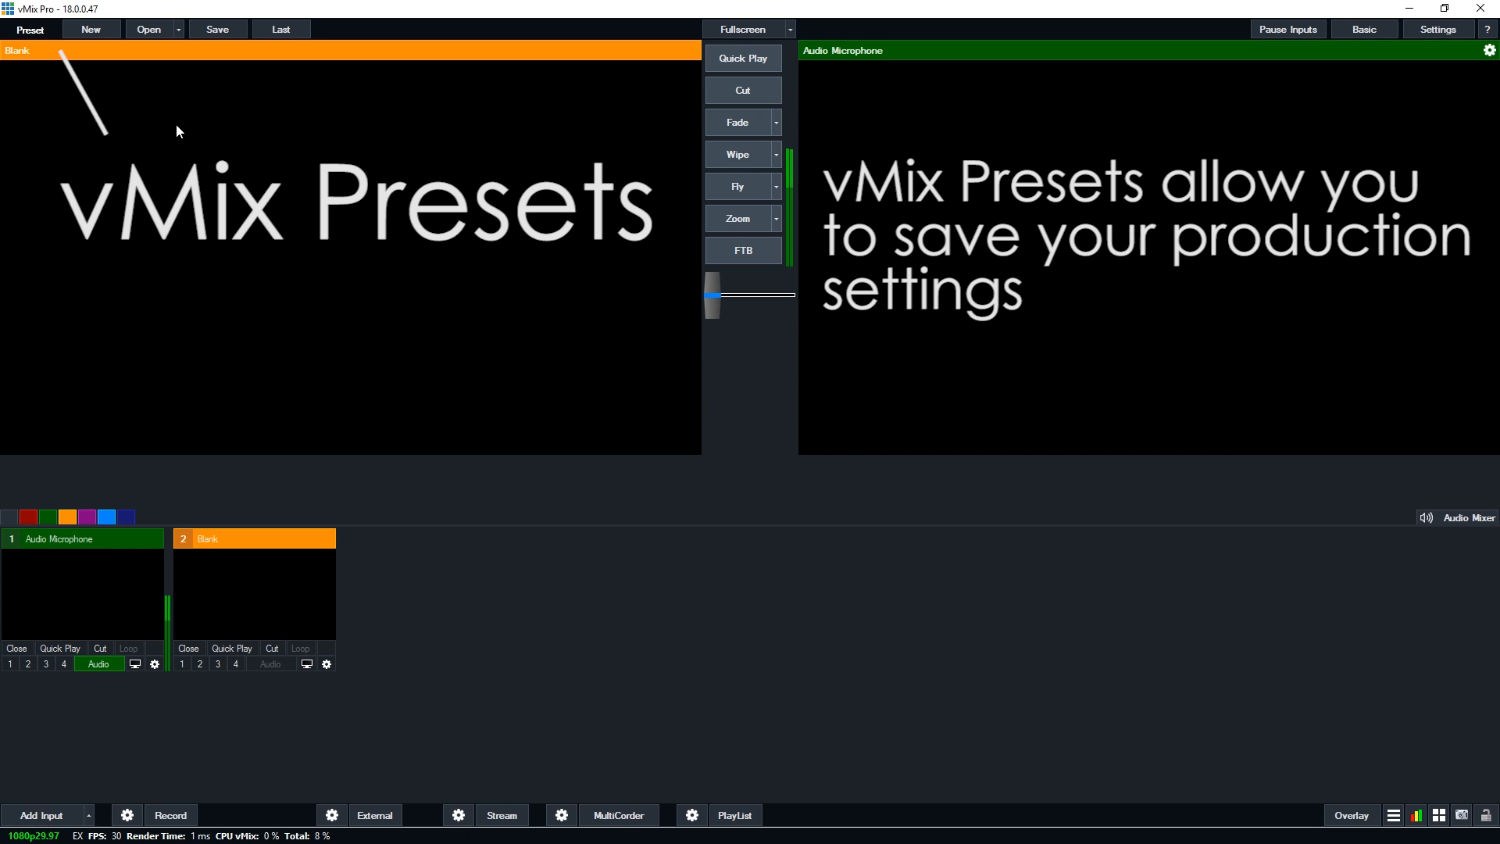
# Load the Filters.vmix production from the recent presets list
pyautogui.click(279, 28)
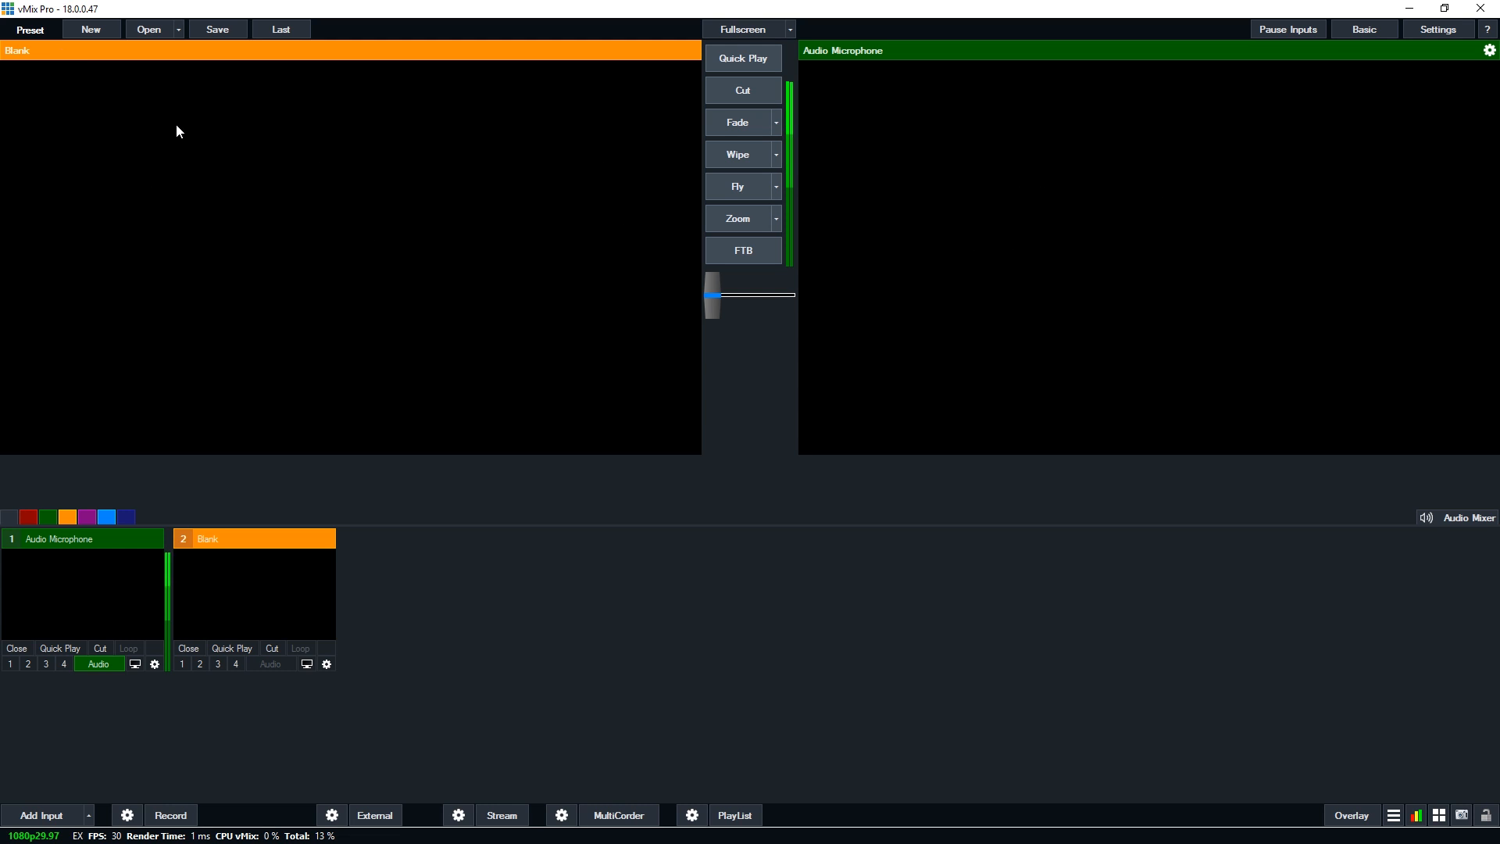
pyautogui.moveTo(180, 51)
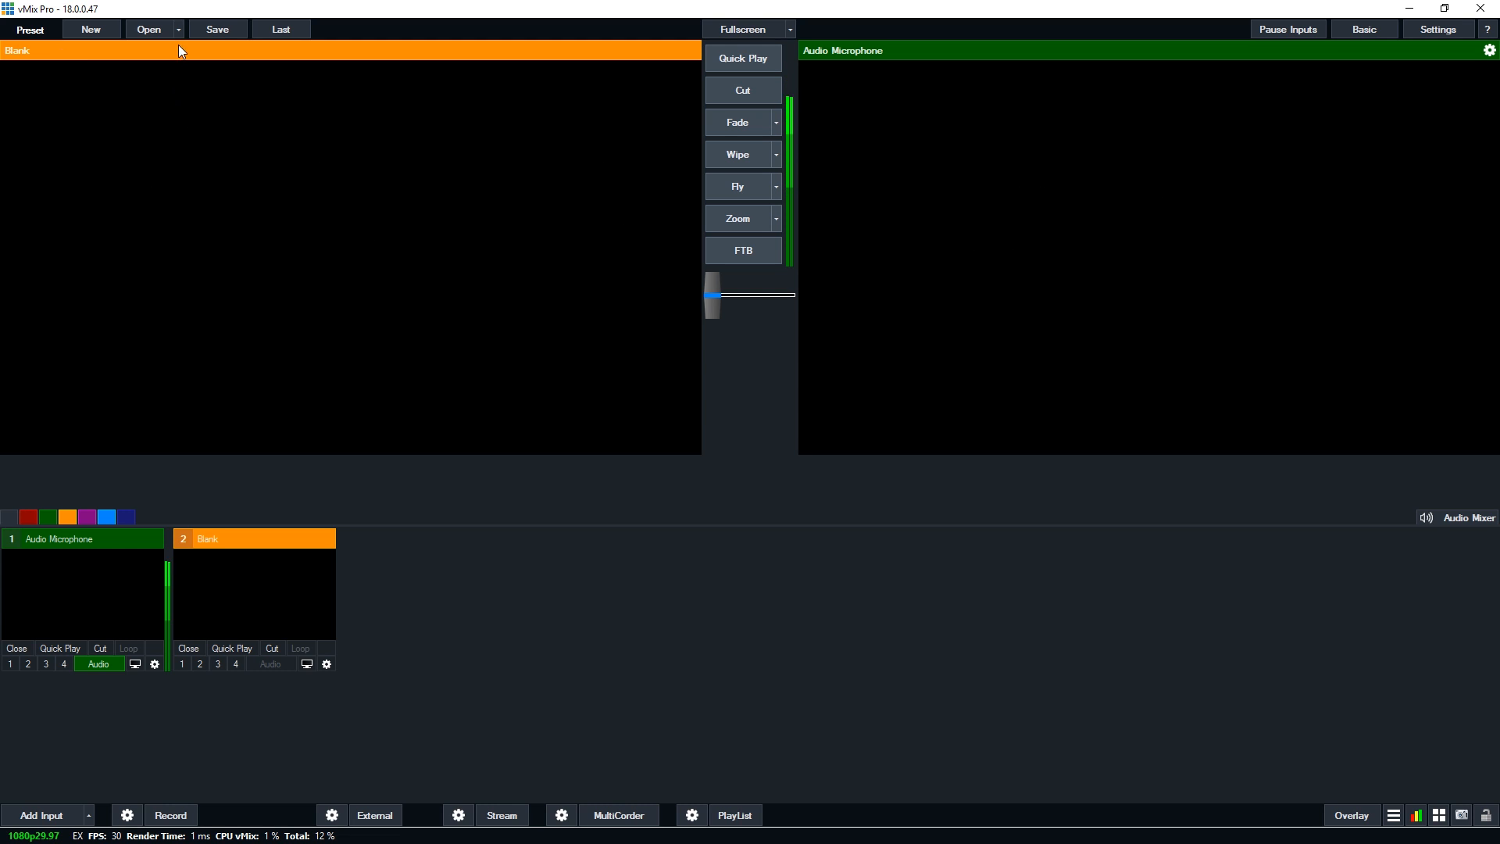
pyautogui.click(148, 29)
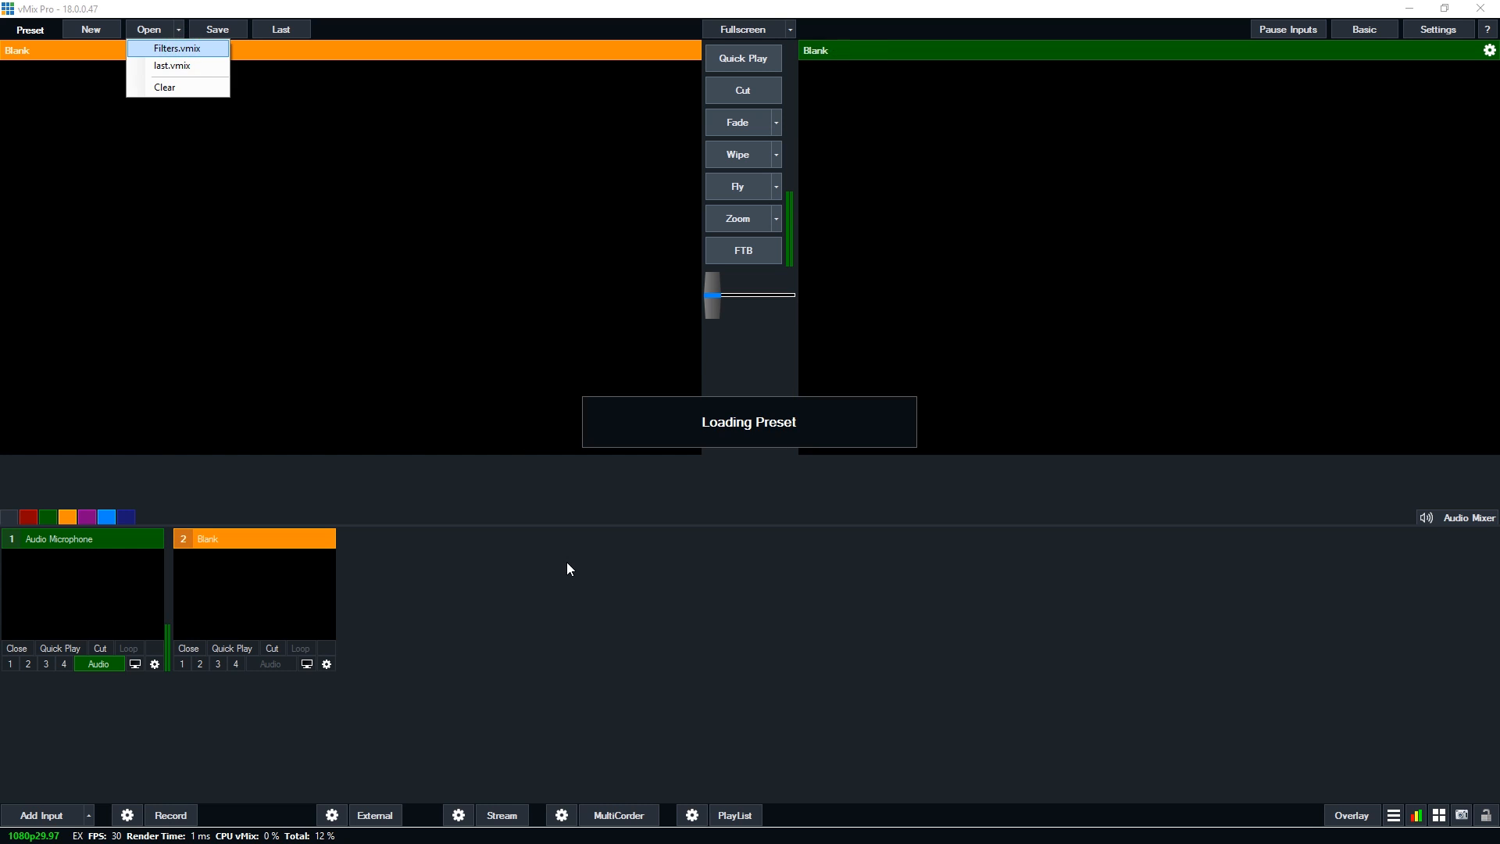
pyautogui.click(176, 48)
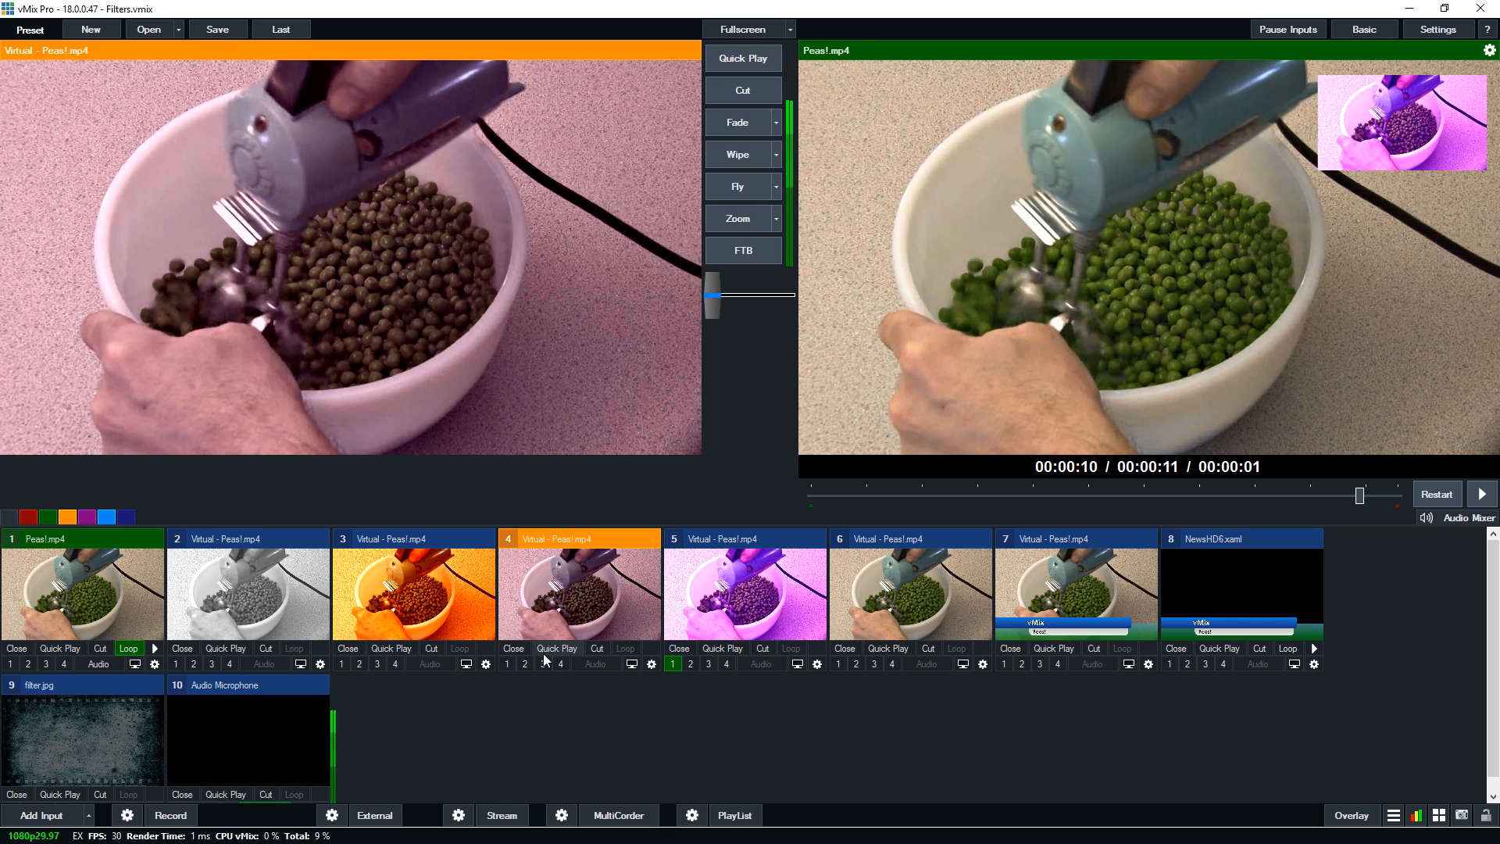
pyautogui.click(1436, 28)
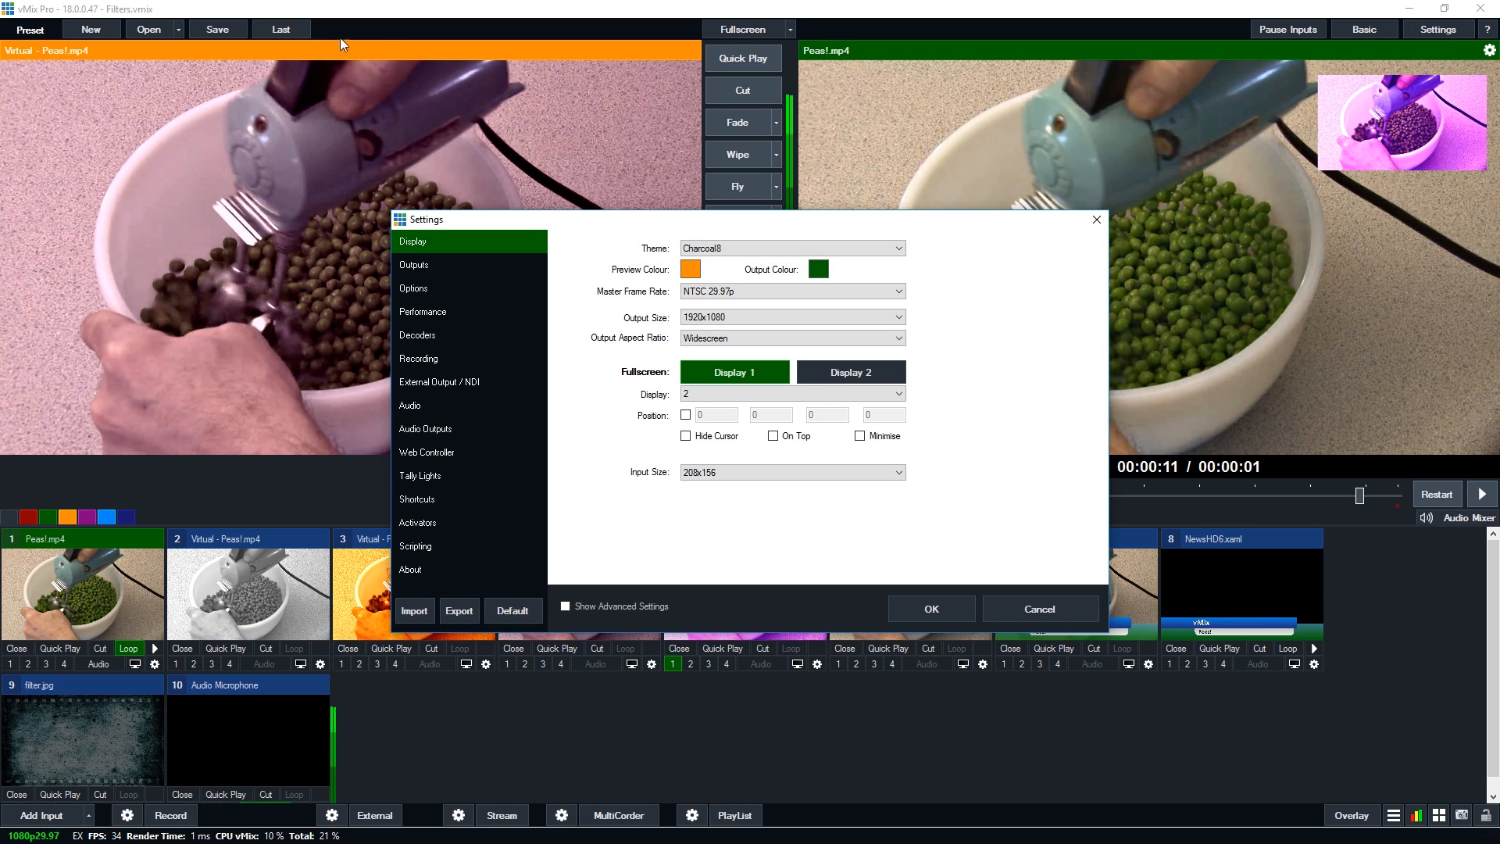
pyautogui.click(817, 268)
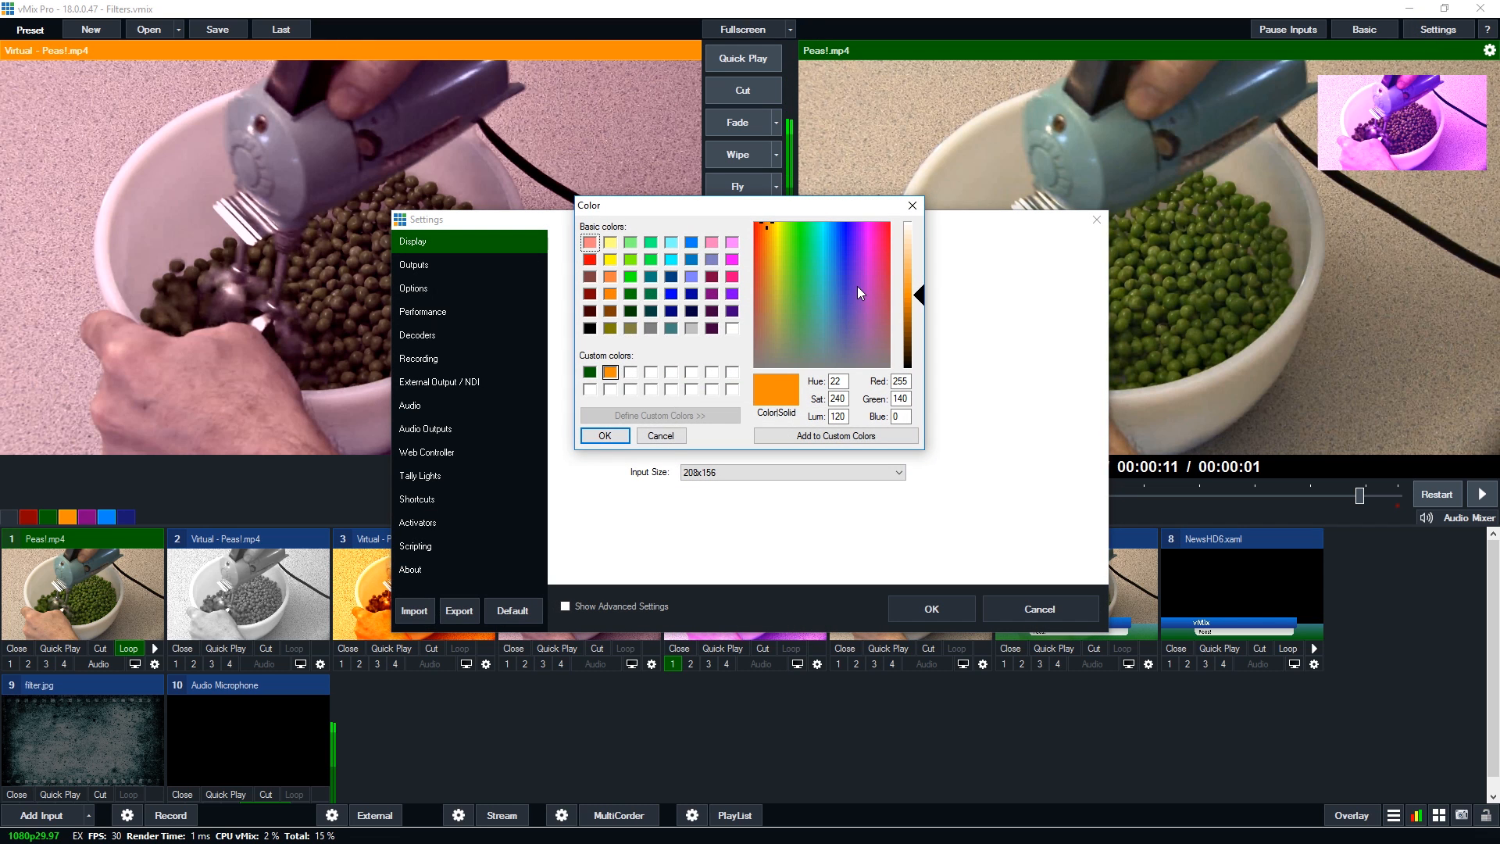
pyautogui.moveTo(675, 371)
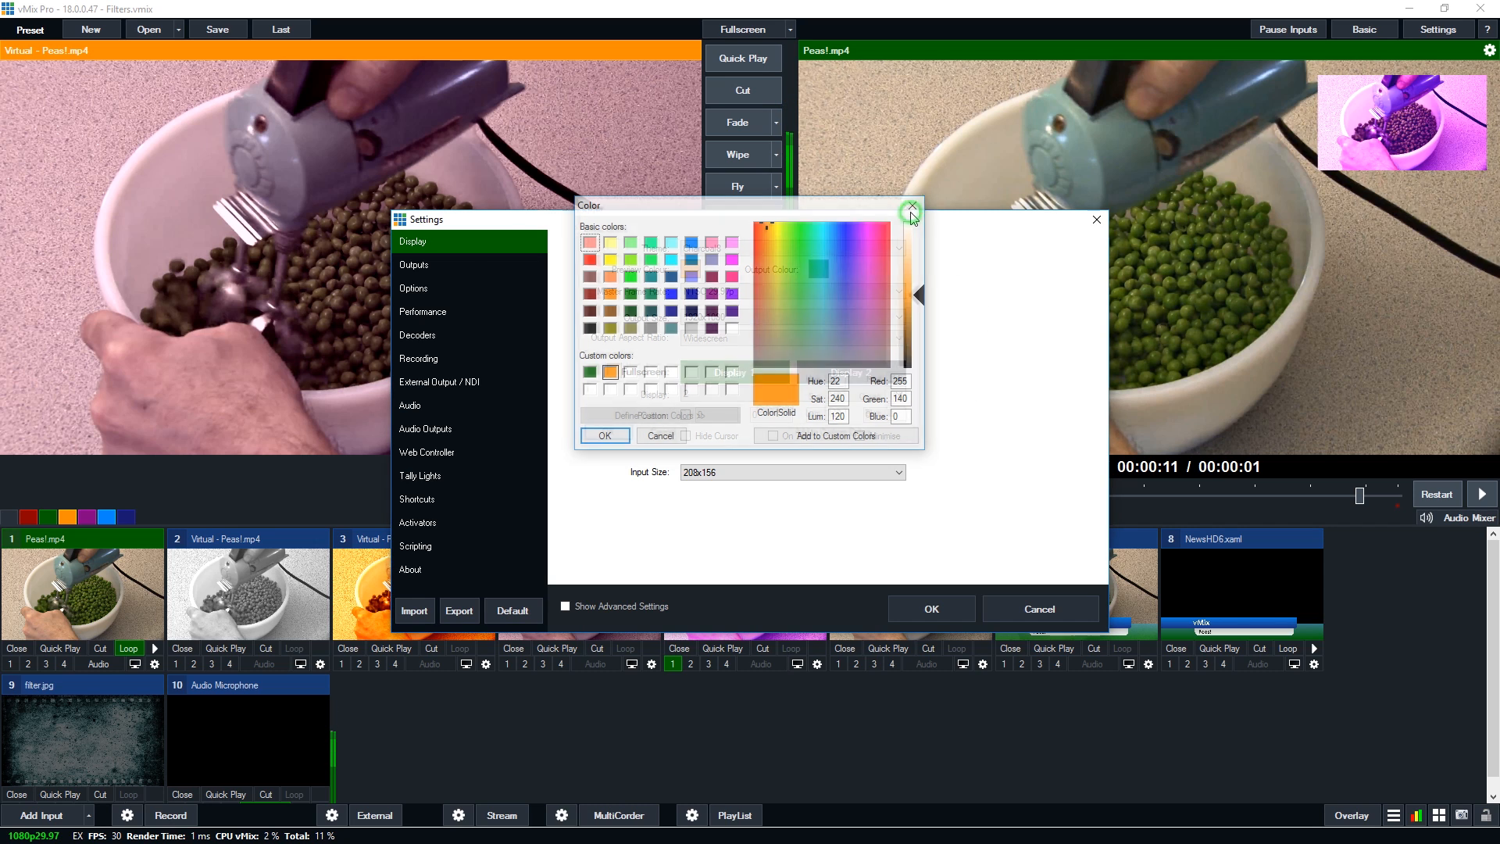
pyautogui.click(909, 208)
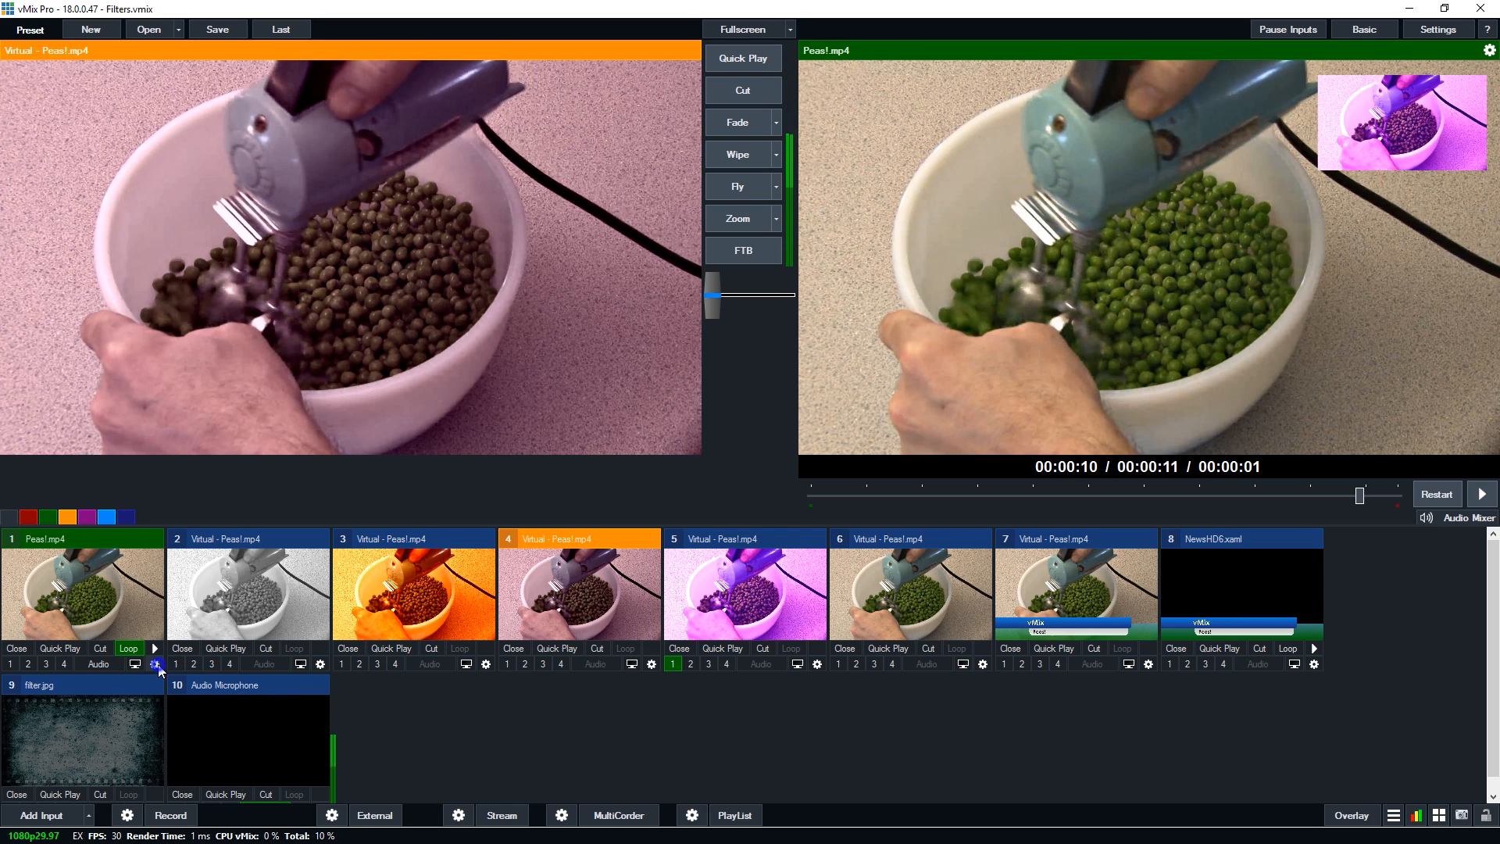
# In the virtual peas input's Colour Adjust, shift the colour balance and raise green for a yellow, dark-green look
pyautogui.click(154, 664)
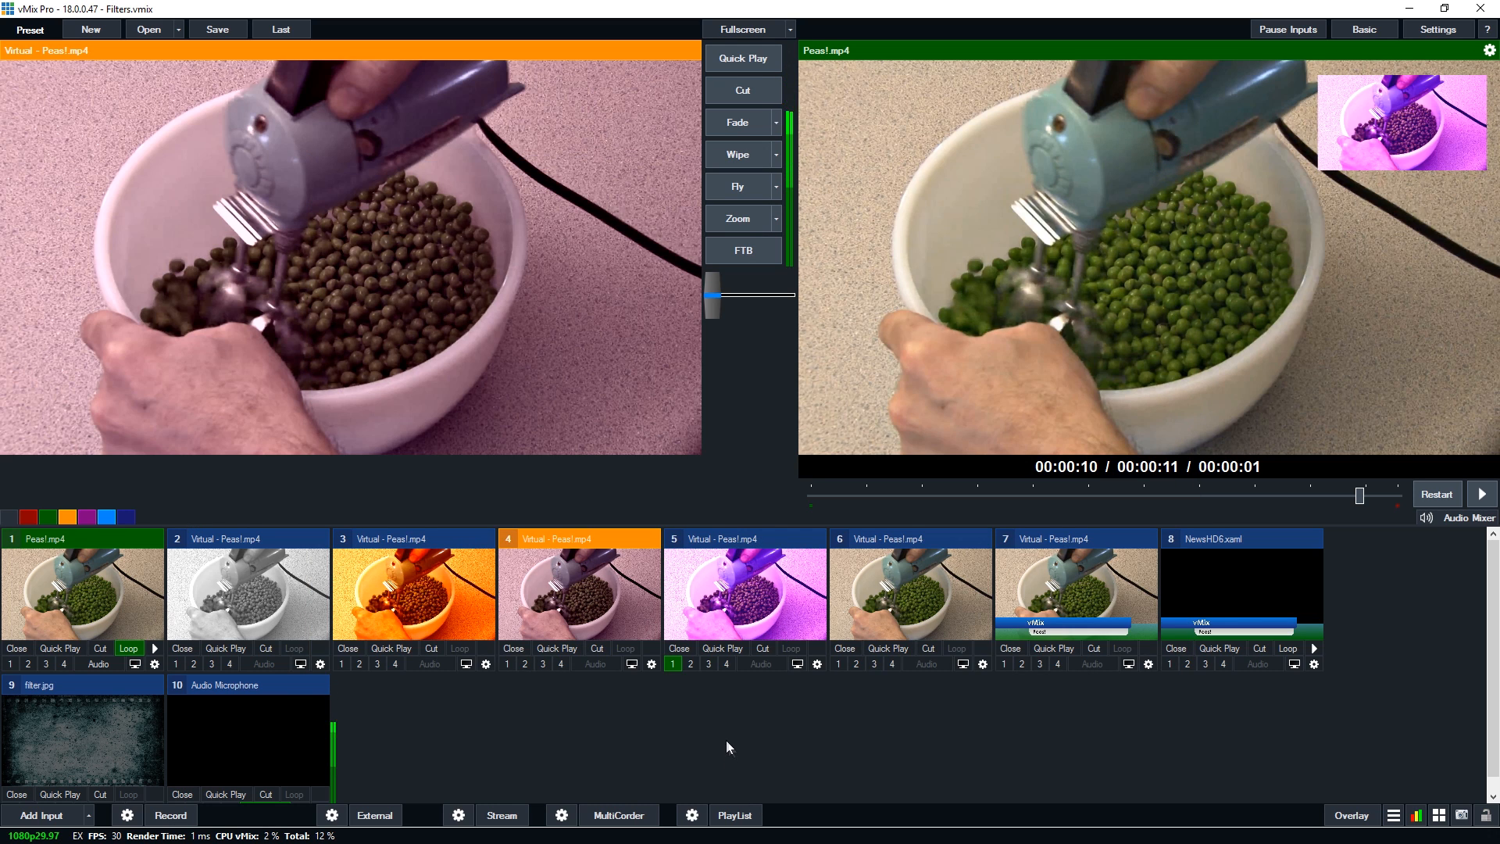
pyautogui.moveTo(698, 721)
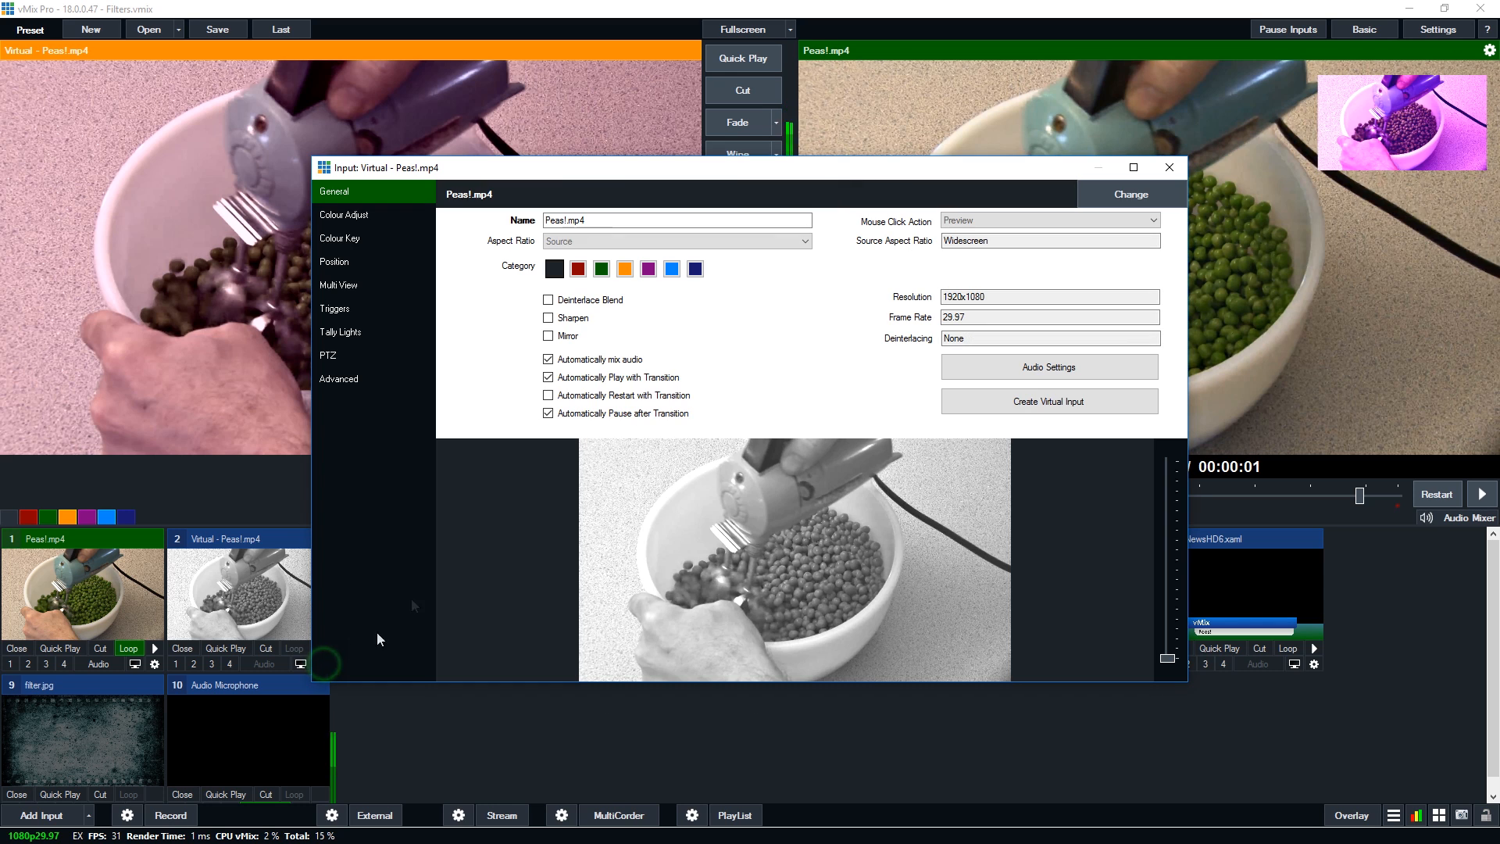
pyautogui.click(335, 261)
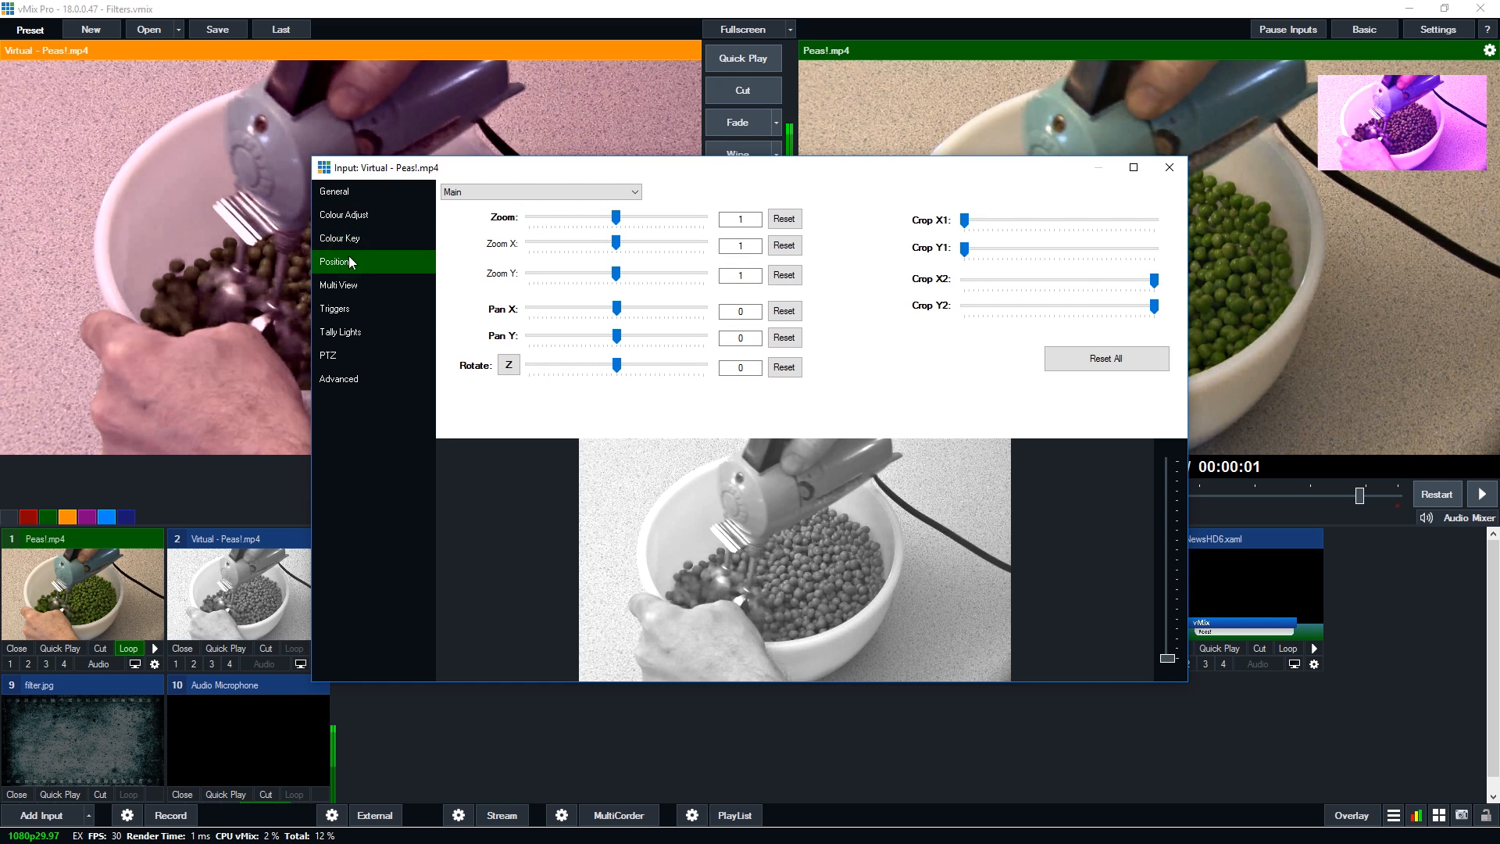
pyautogui.click(342, 214)
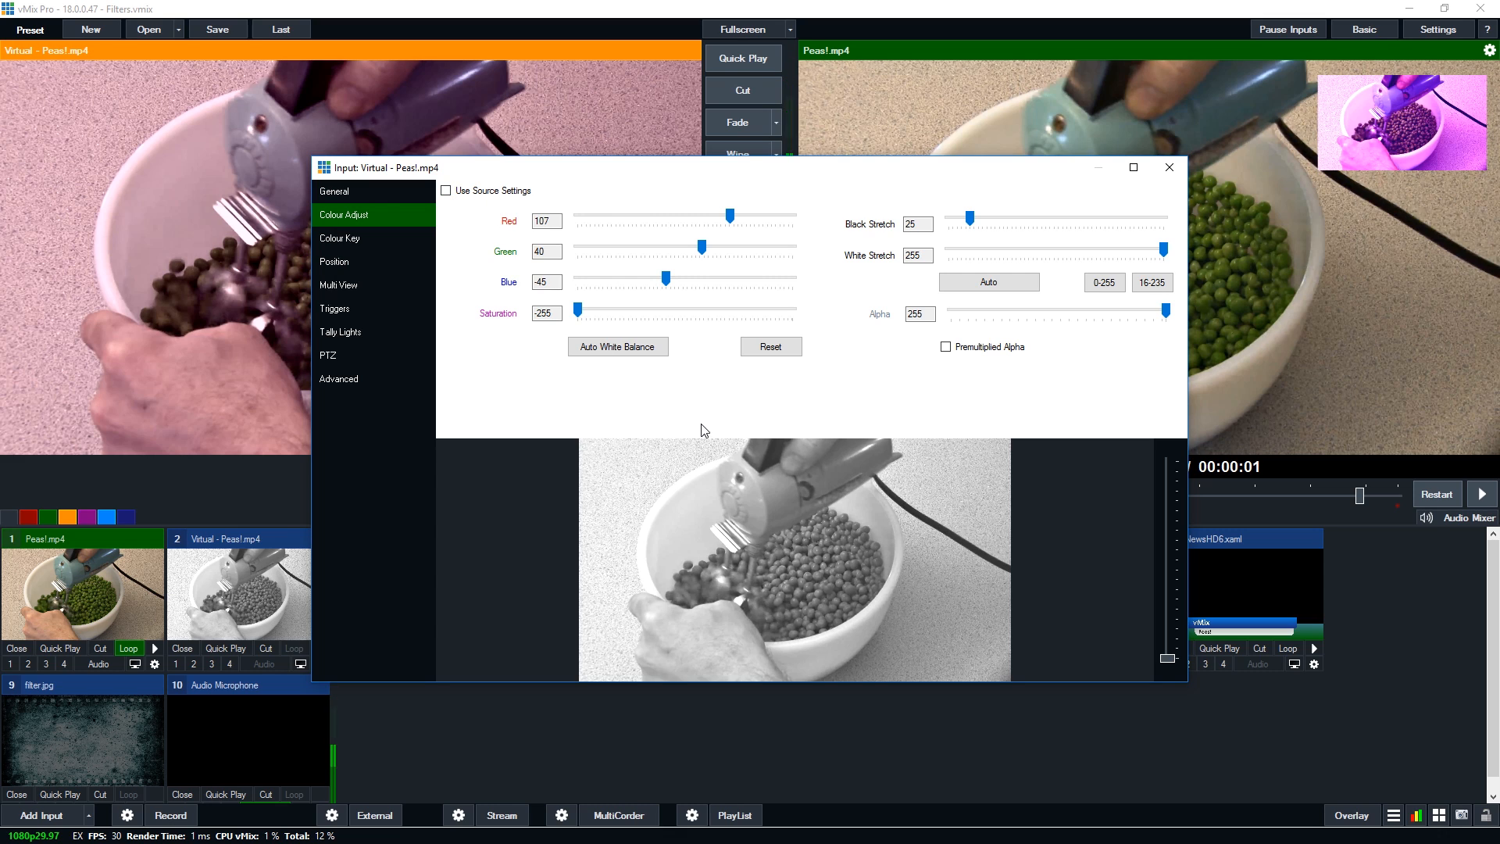
pyautogui.moveTo(697, 351)
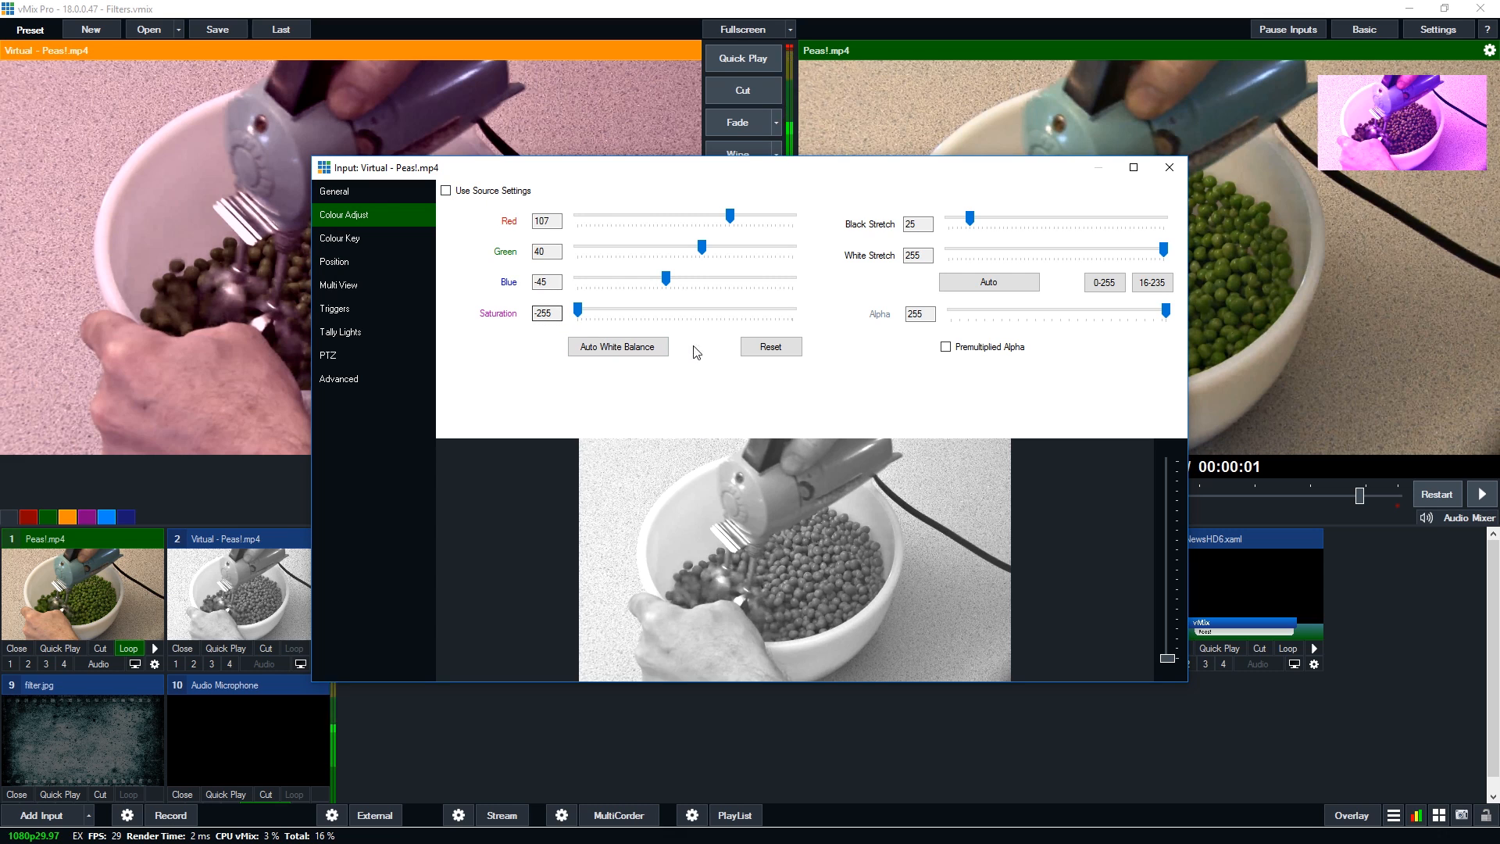
pyautogui.moveTo(1107, 306)
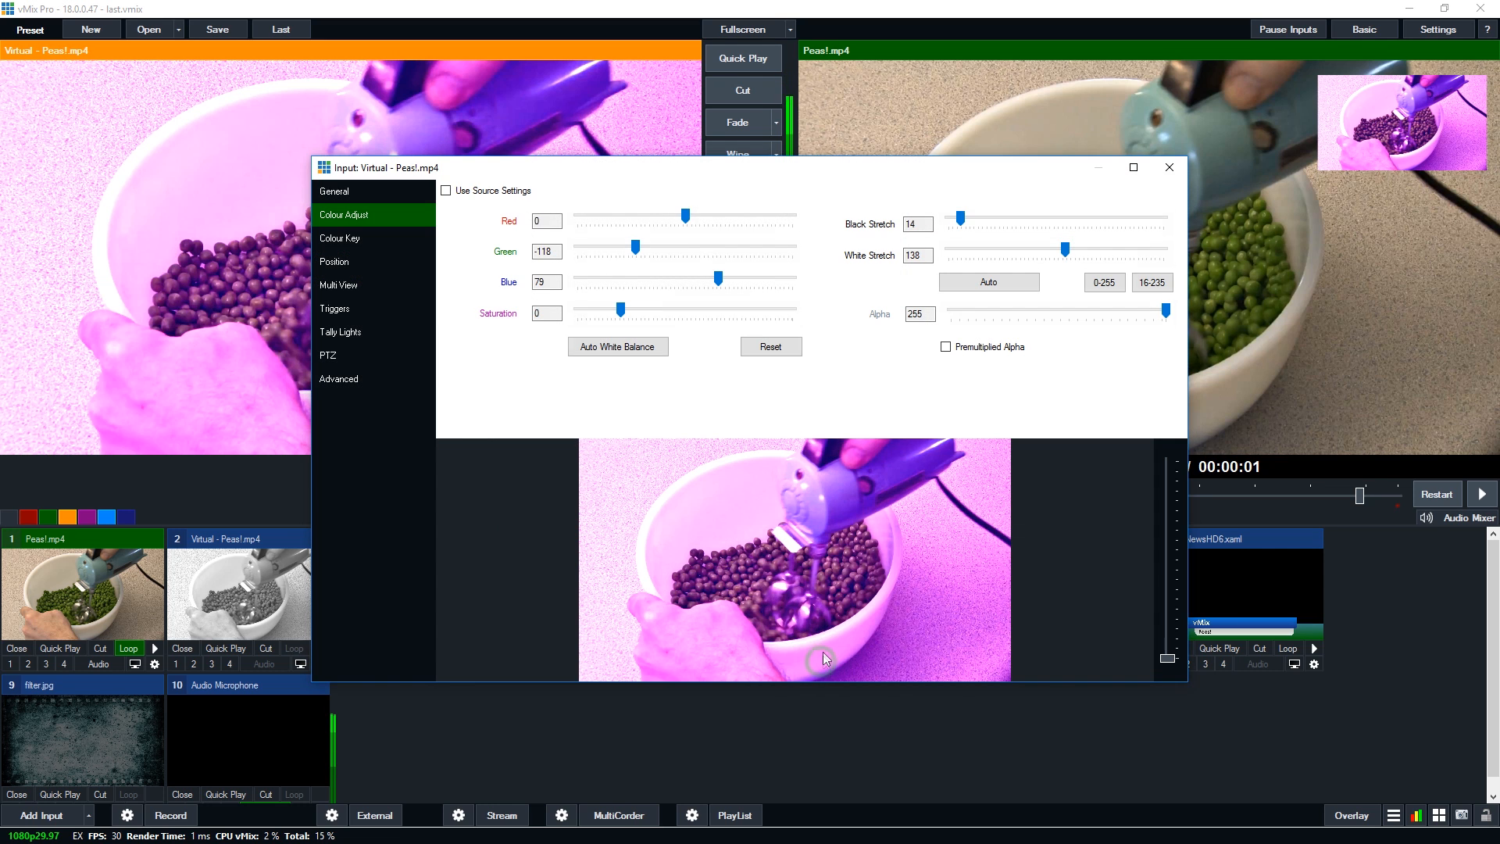
pyautogui.moveTo(682, 214); pyautogui.dragTo(695, 214)
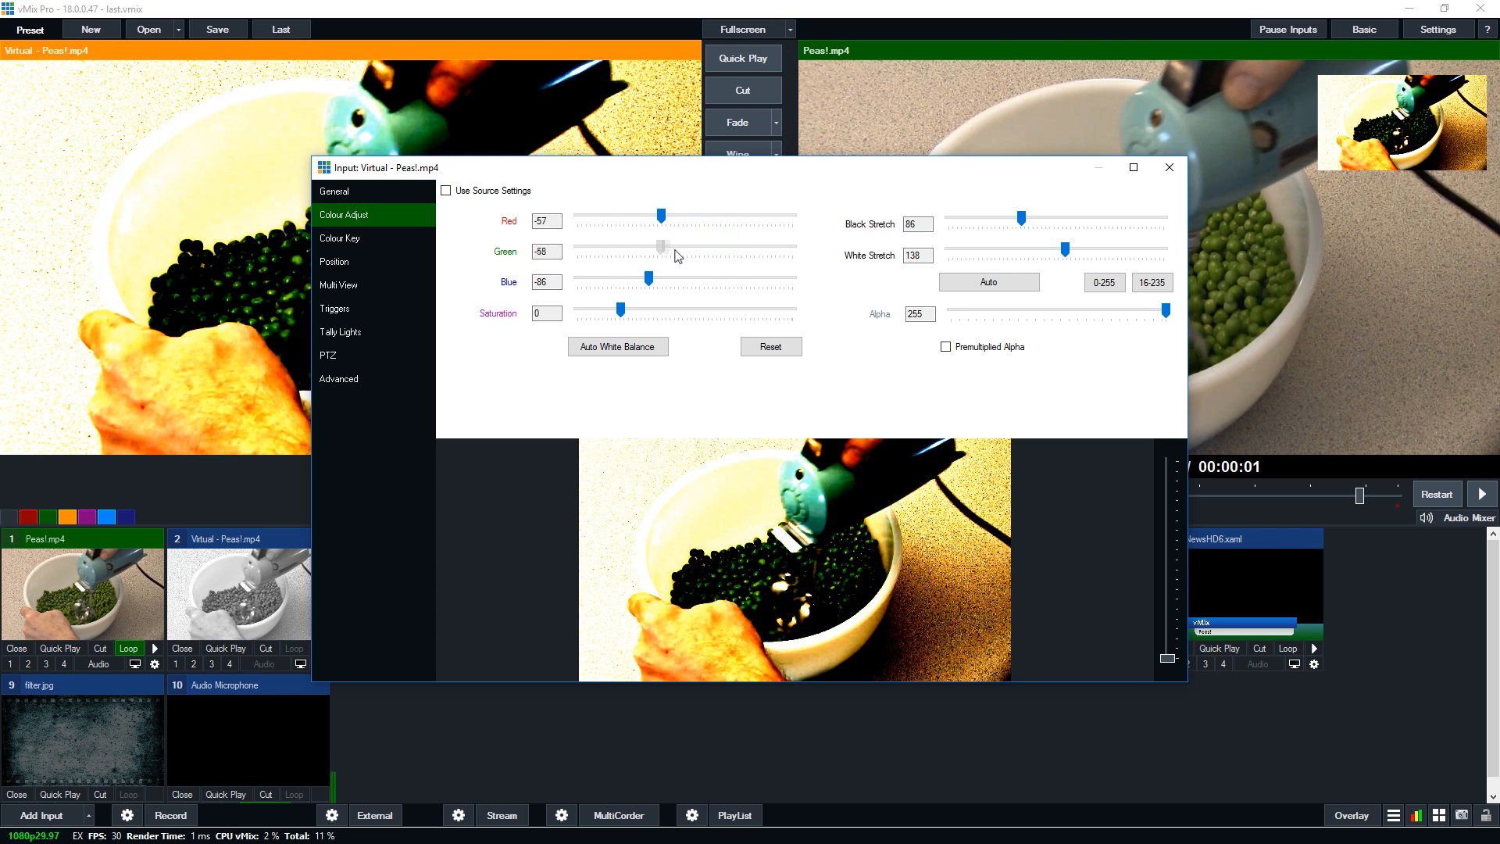
pyautogui.moveTo(660, 247); pyautogui.dragTo(665, 247)
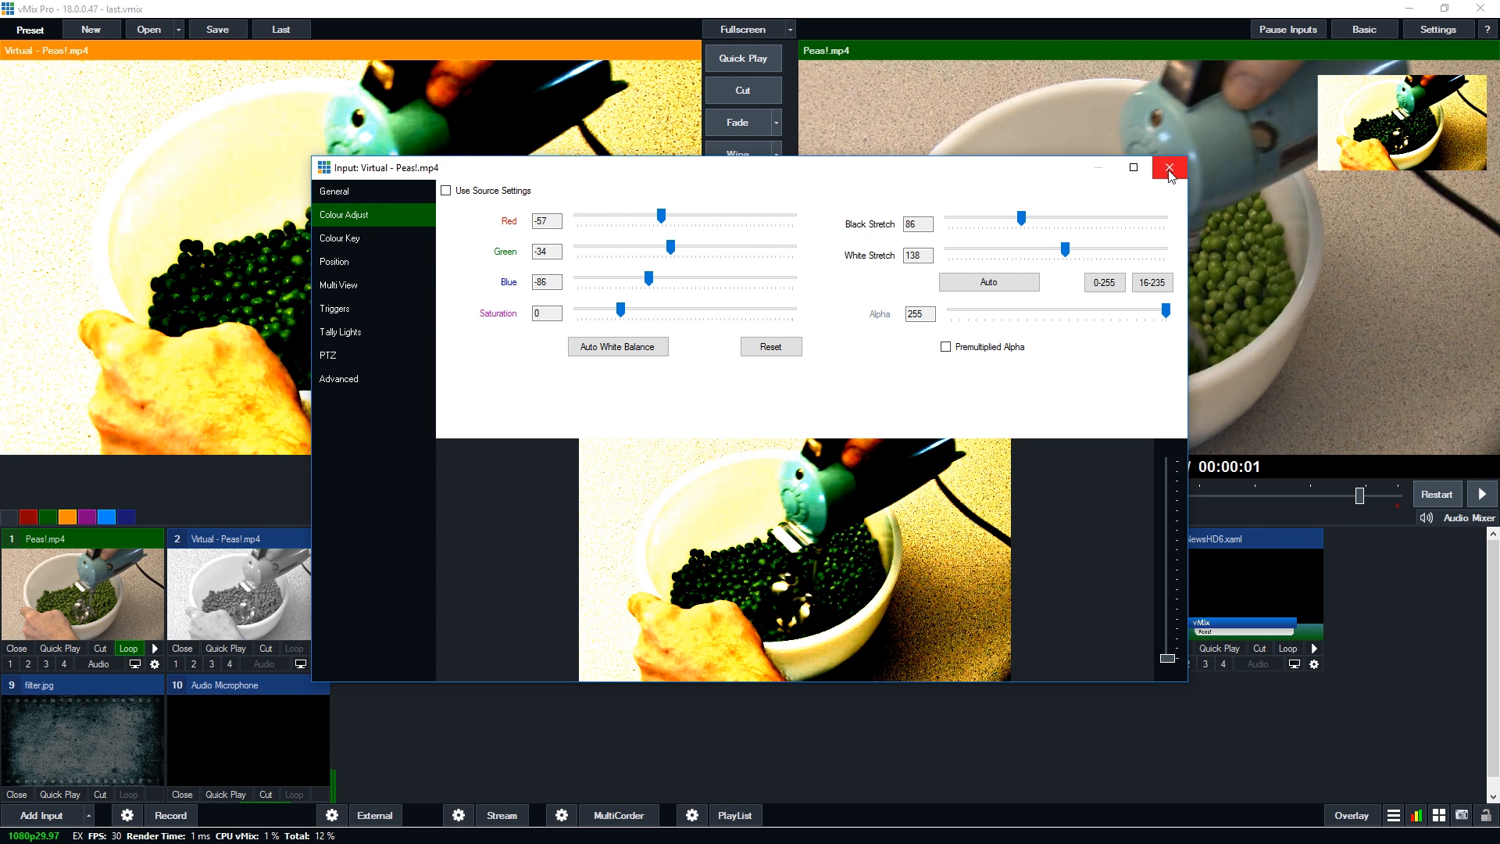
# Set filter.jpg as Multi View layer 1 on the black-and-white peas input and send it to preview
pyautogui.click(1168, 167)
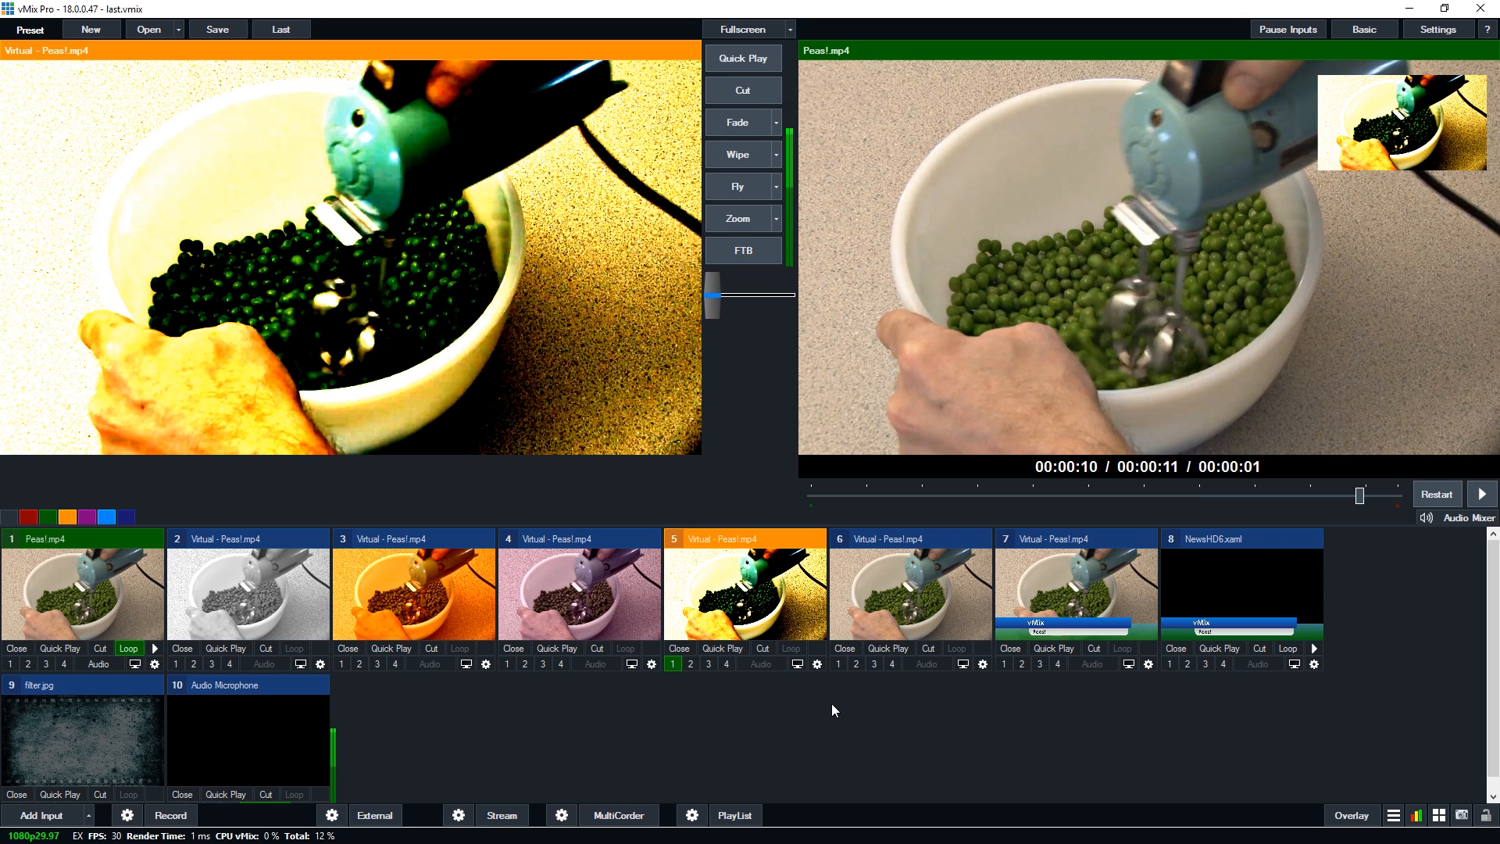
pyautogui.moveTo(1059, 618)
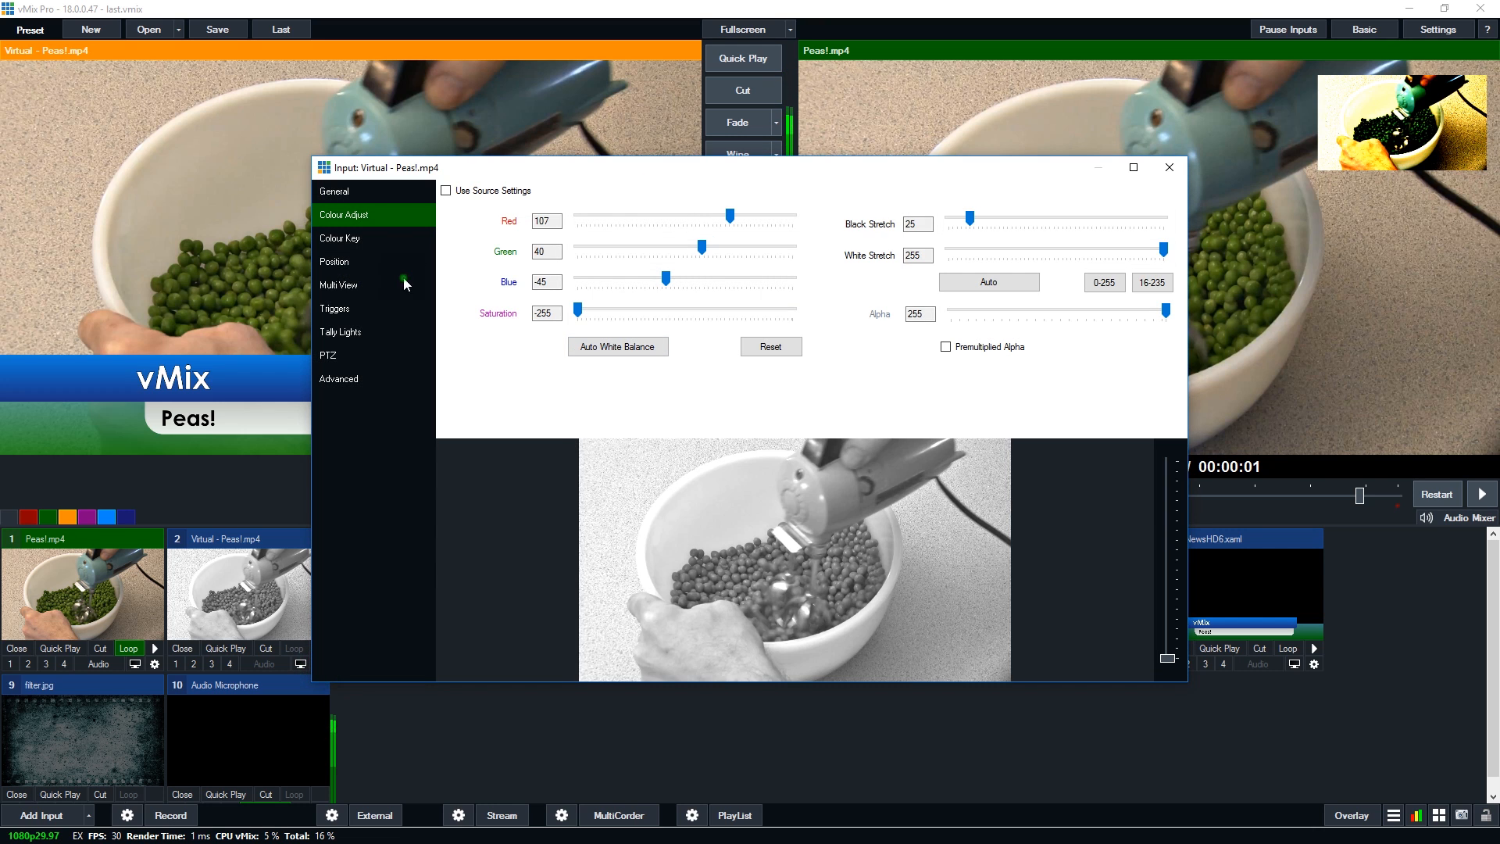
pyautogui.click(338, 285)
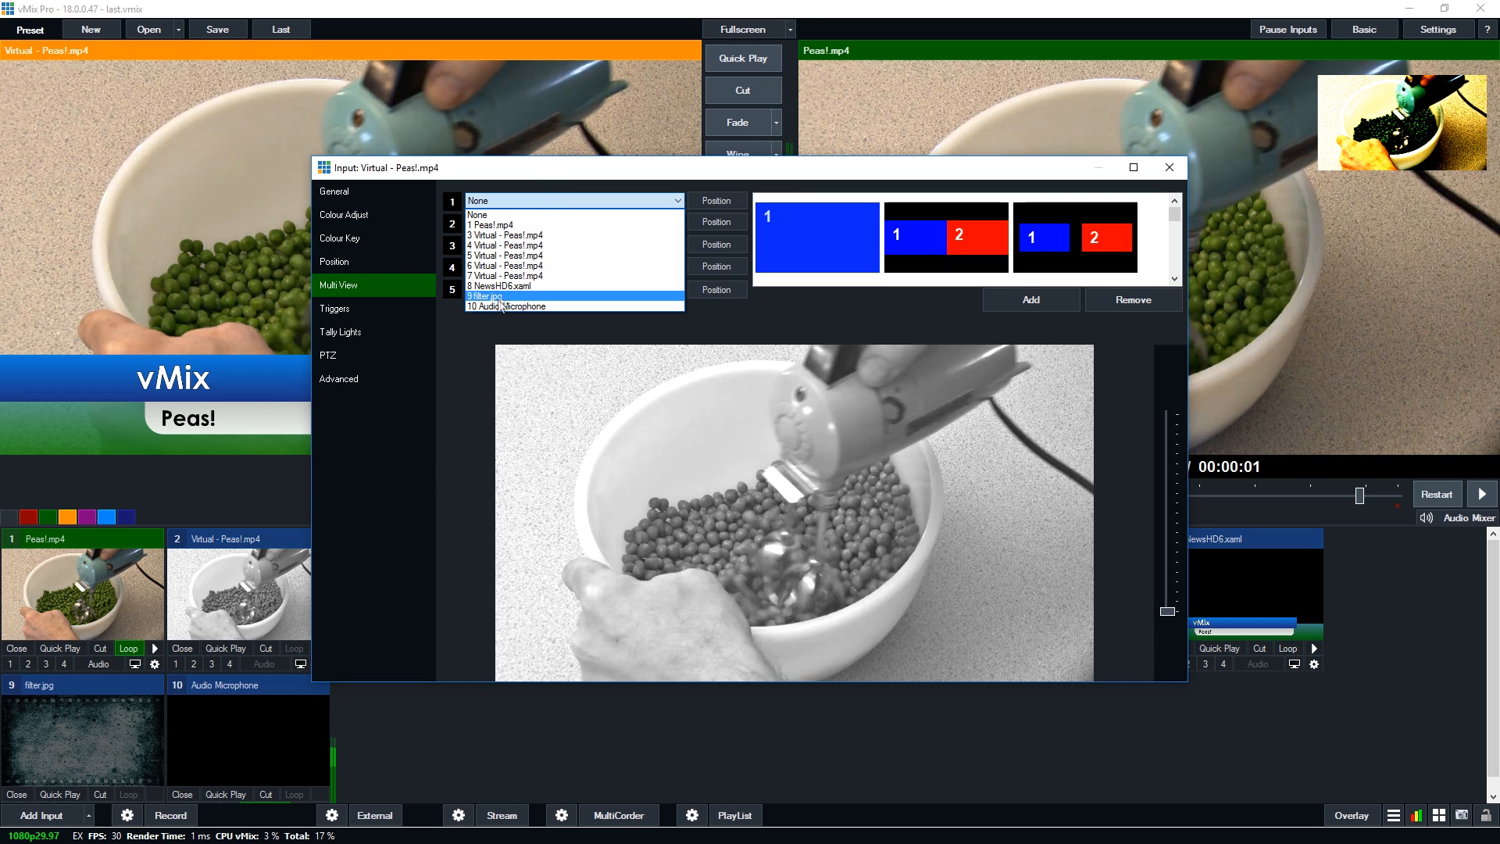
pyautogui.click(486, 295)
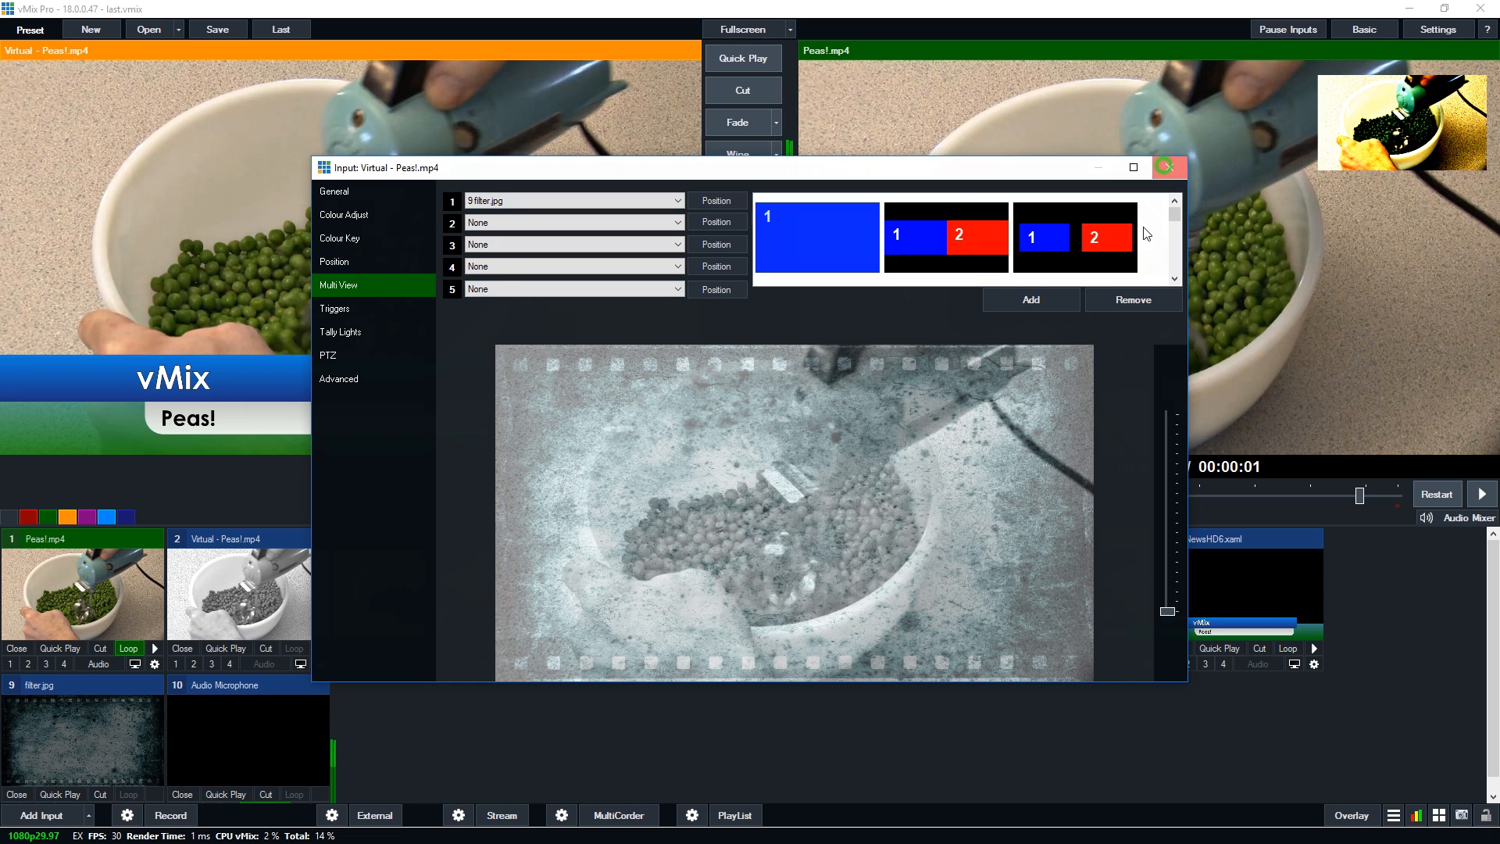
pyautogui.click(1169, 167)
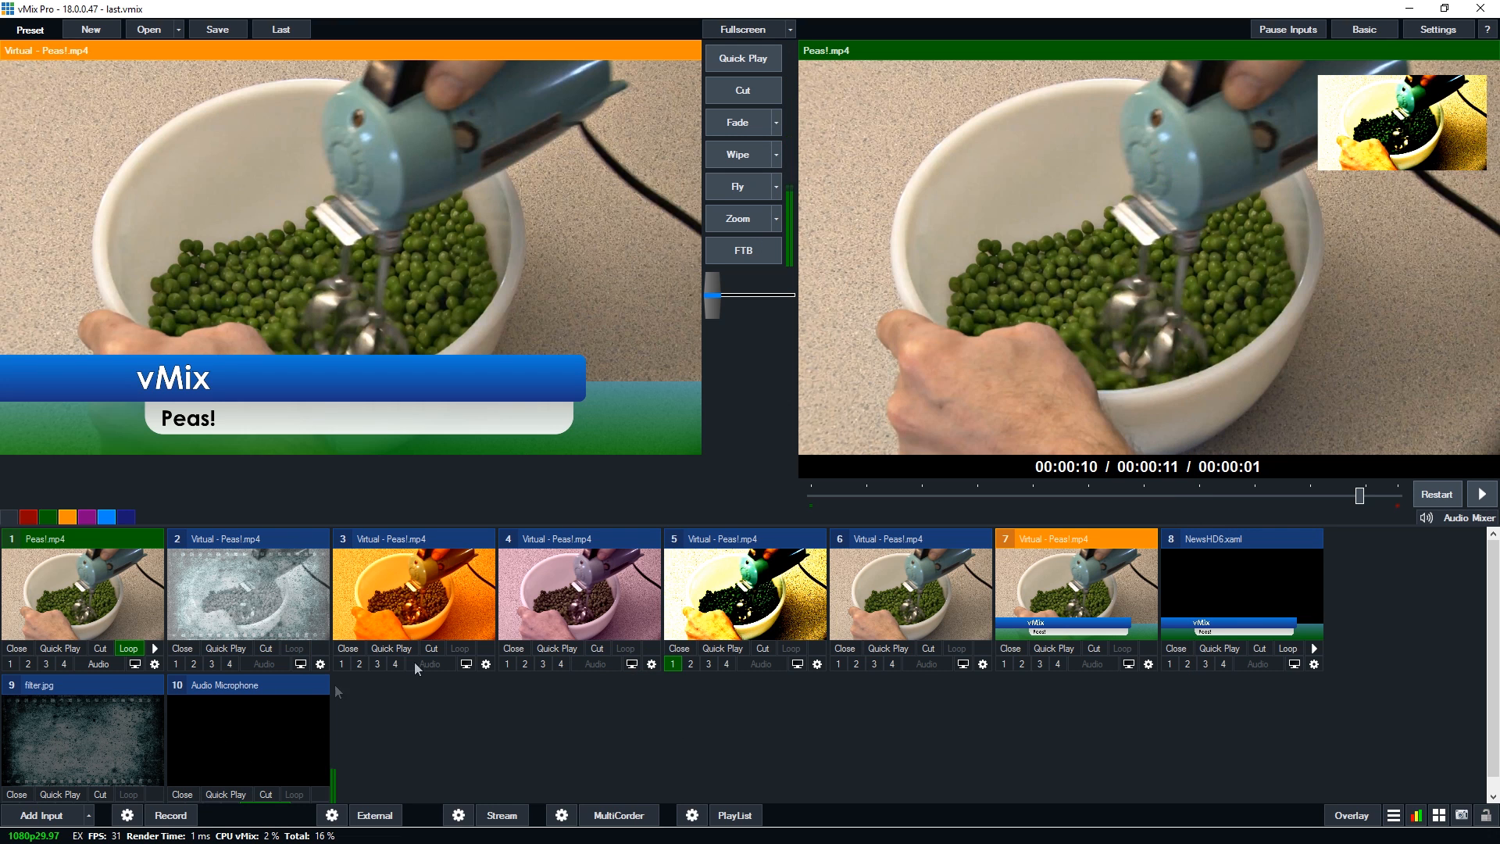
pyautogui.click(247, 594)
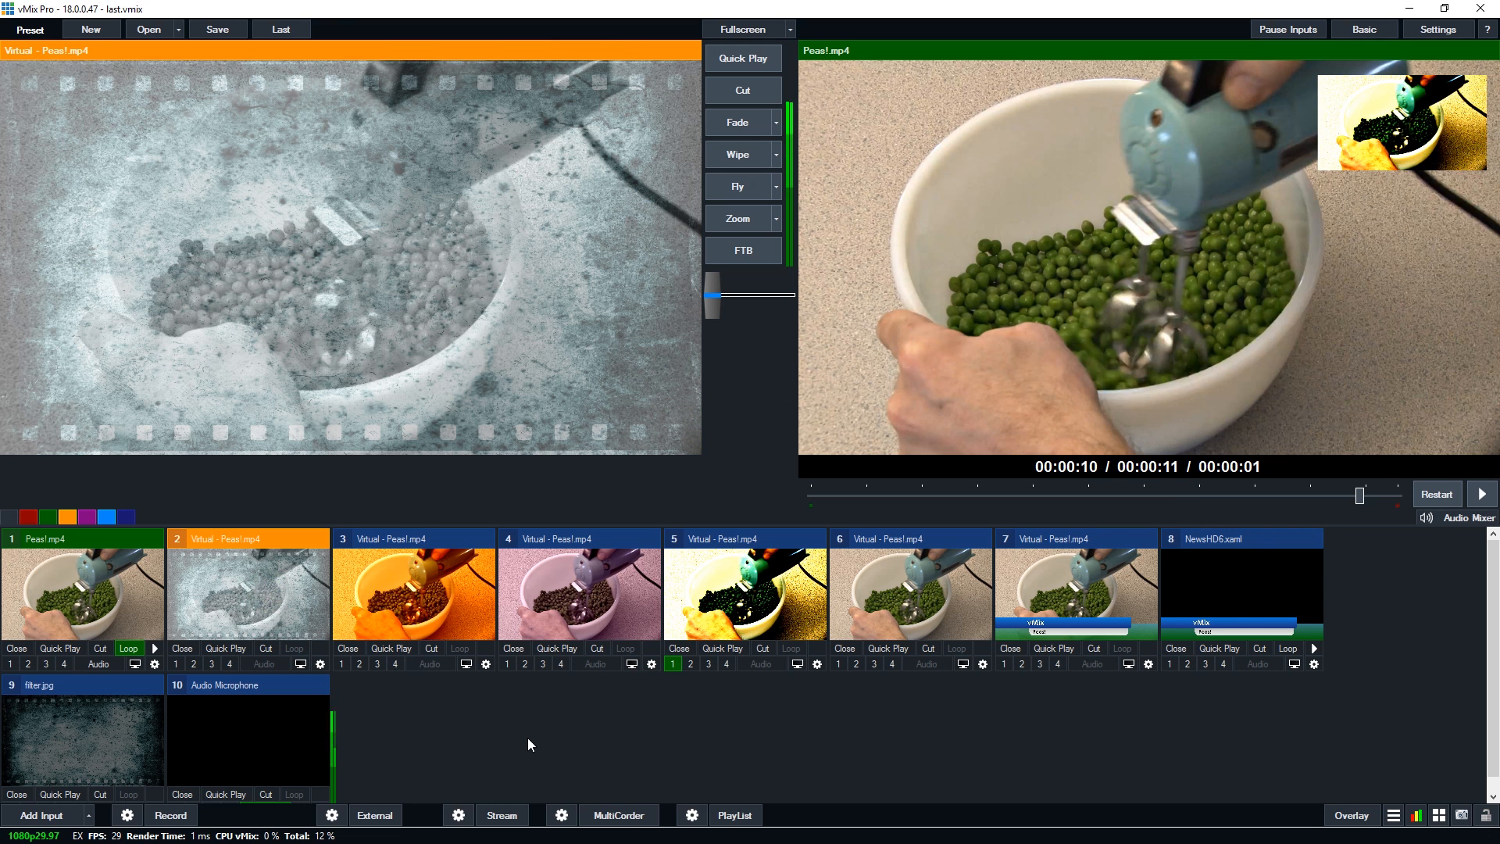